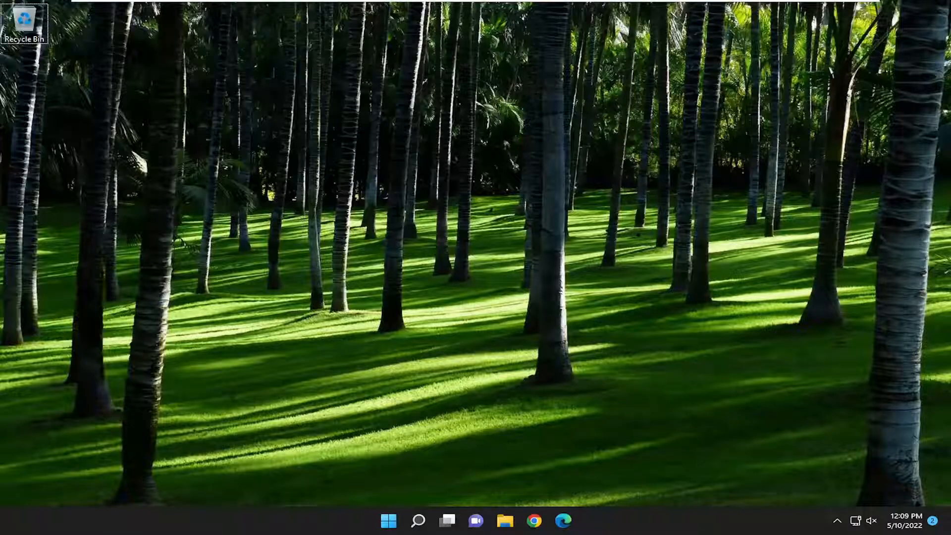
{"action": "mouse_move", "coordinate": [591, 322]}
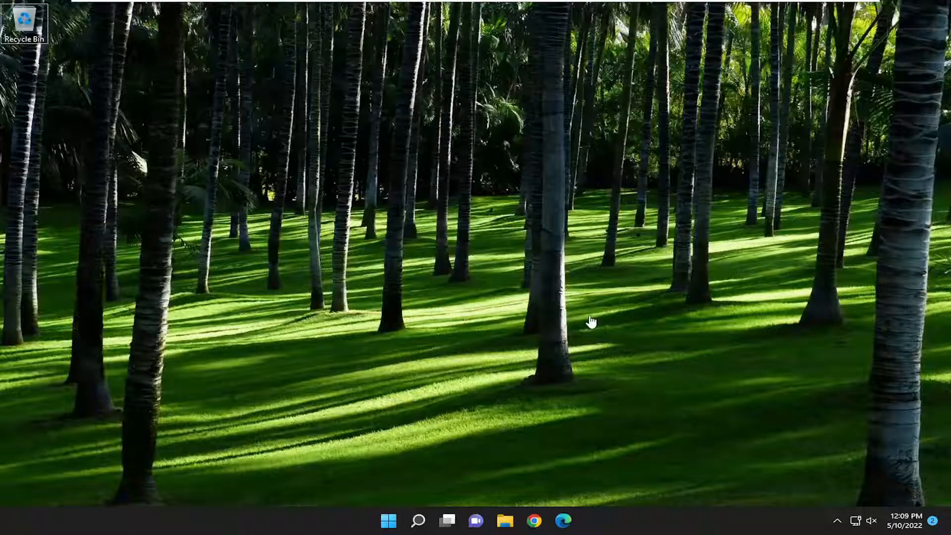
Search for 'device manager' in Windows Search and launch the best match
{"action": "type", "text": "disk Cleanup"}
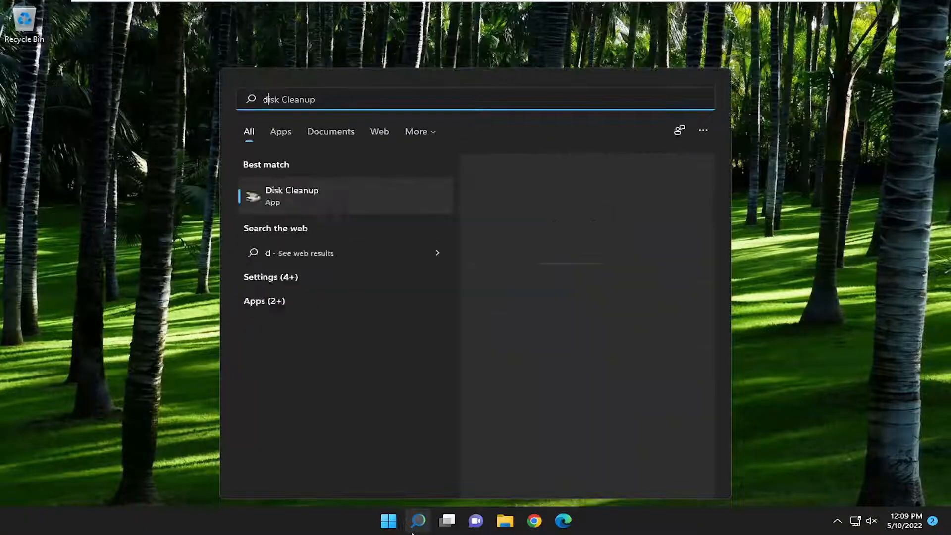
{"action": "type", "text": "device manager"}
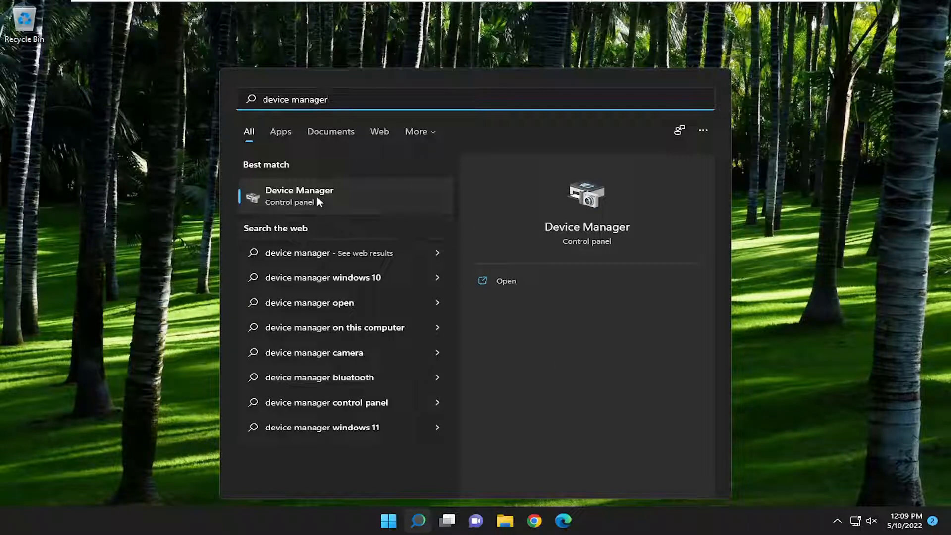
{"action": "left_click", "coordinate": [299, 195]}
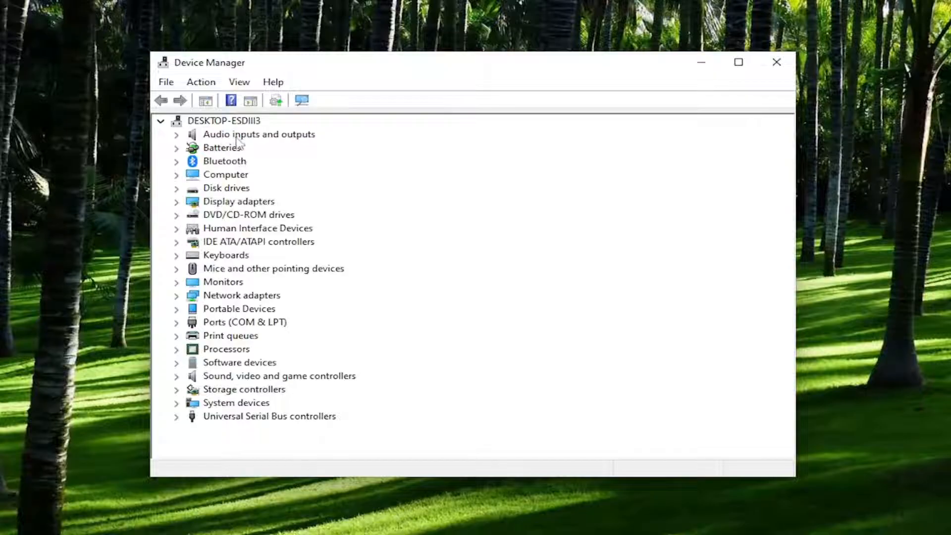
Disable Speakers (High Definition Audio Device) under Audio inputs and outputs, confirming with Yes
{"action": "left_click", "coordinate": [176, 133]}
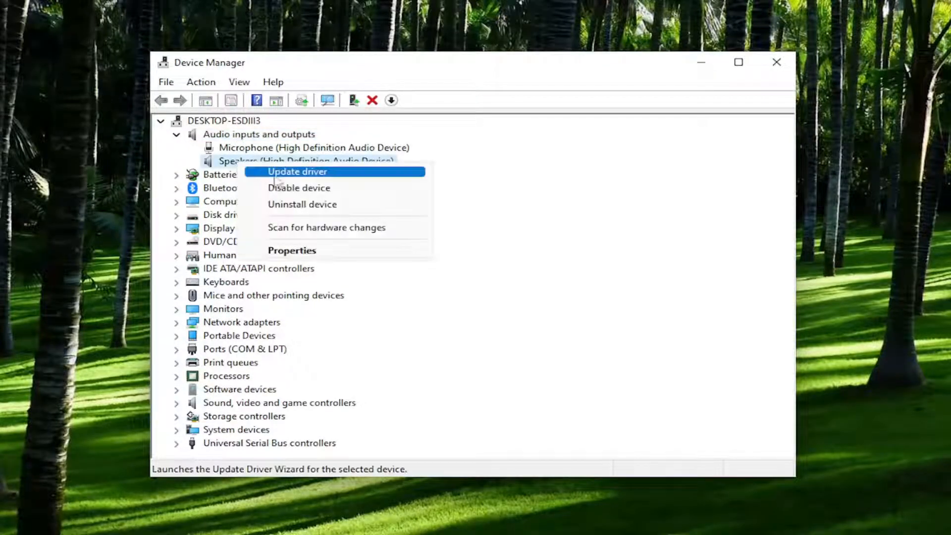
{"action": "mouse_move", "coordinate": [297, 187]}
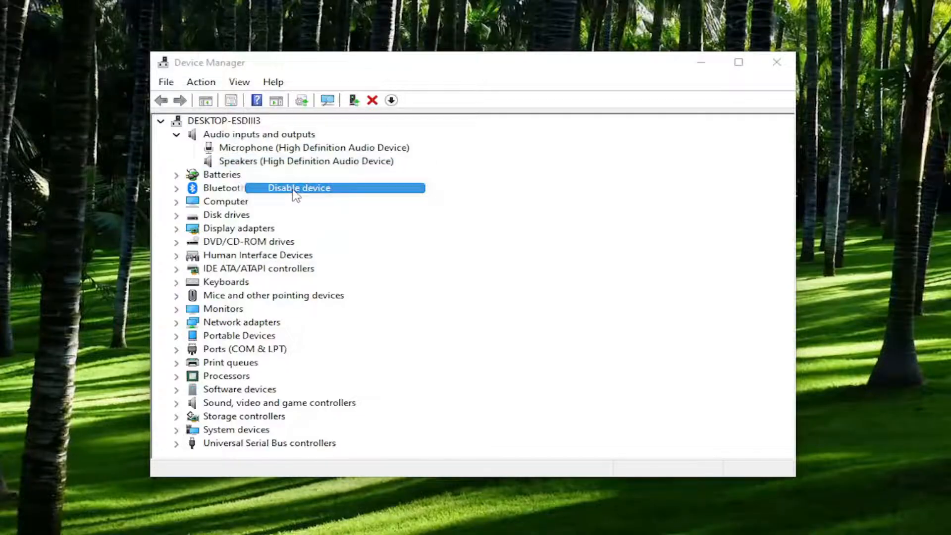
{"action": "left_click", "coordinate": [298, 188]}
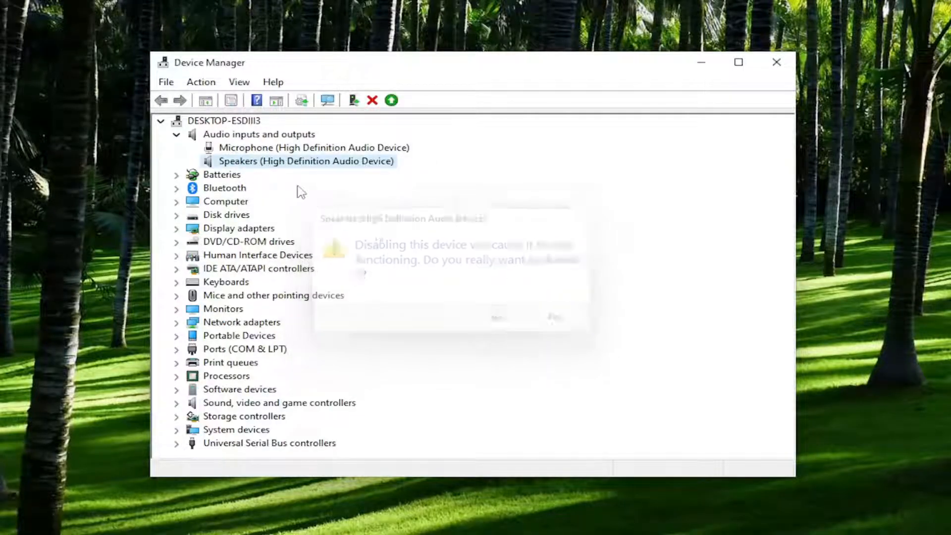
{"action": "left_click", "coordinate": [497, 317]}
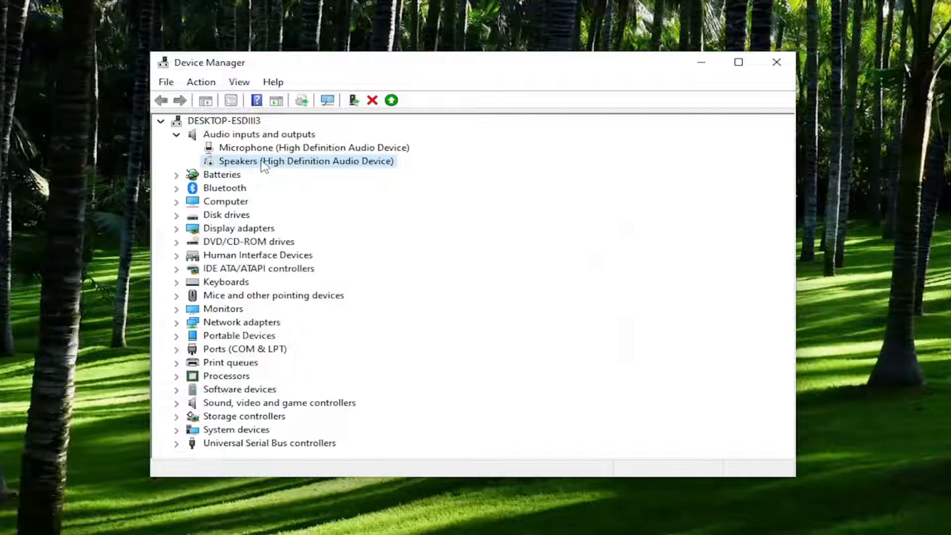
Re-enable the Speakers device and close Device Manager to return to the desktop
{"action": "left_click", "coordinate": [391, 100]}
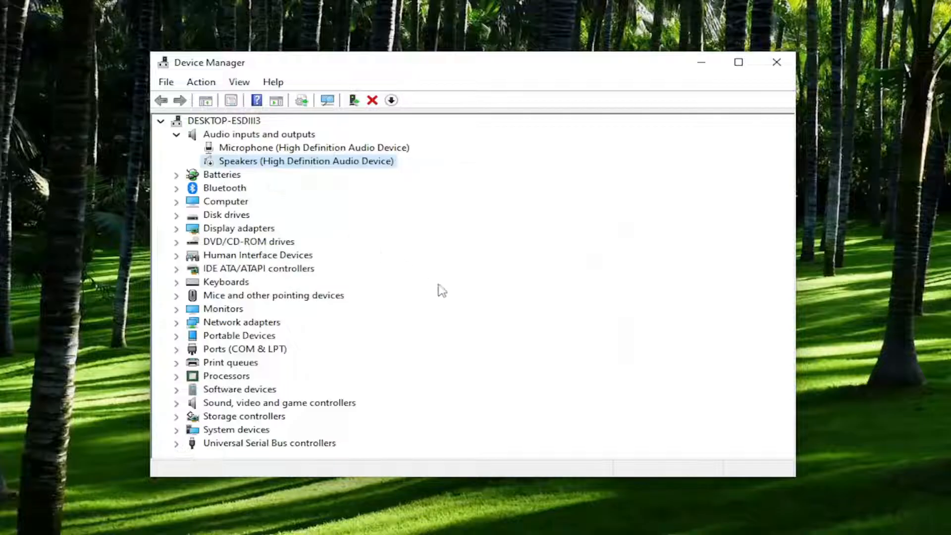
{"action": "mouse_move", "coordinate": [314, 243]}
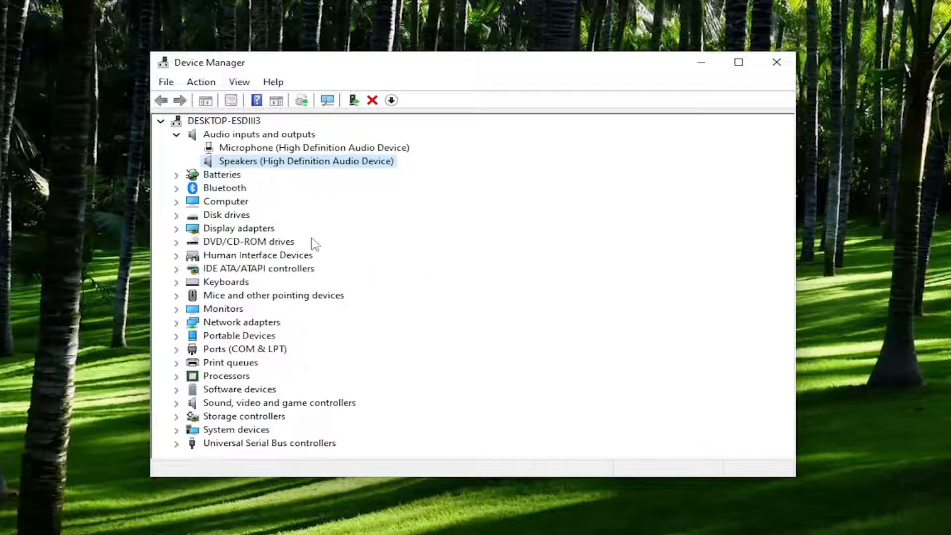
{"action": "mouse_move", "coordinate": [392, 157]}
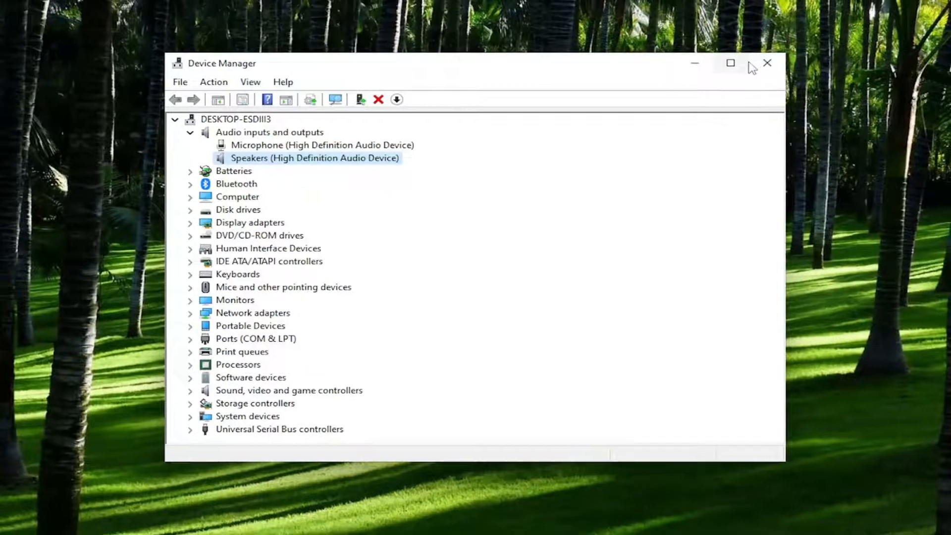
{"action": "left_click", "coordinate": [767, 62]}
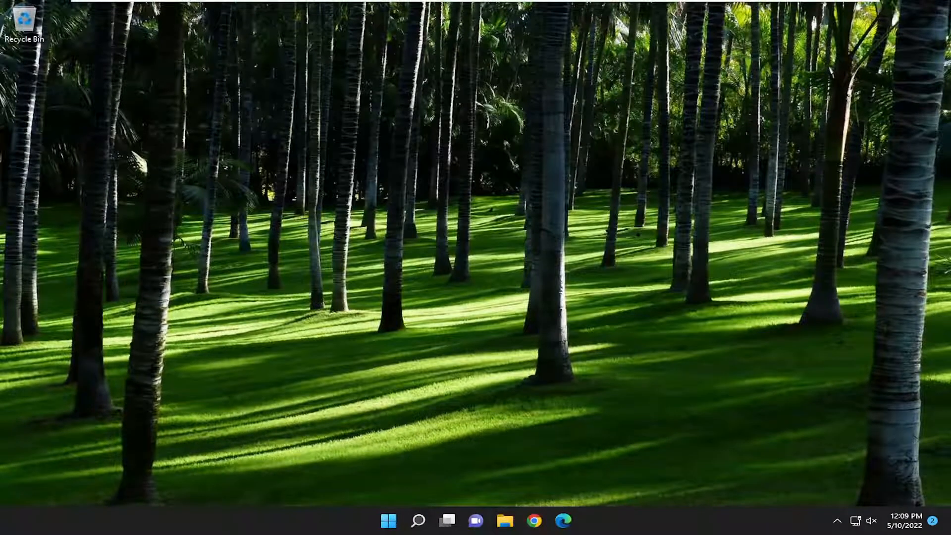